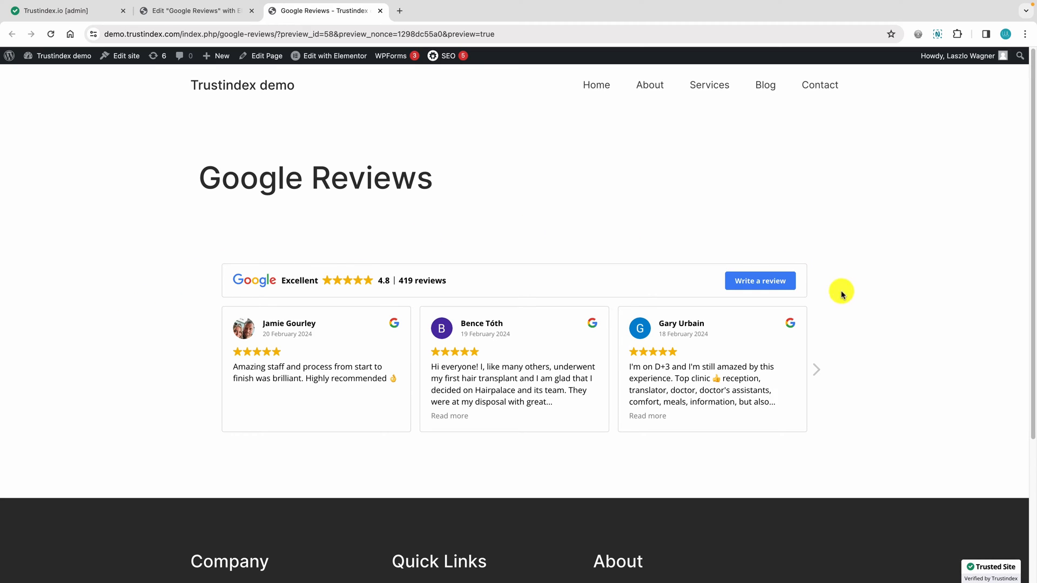
Browse the slider, expand Jannes' review with its original German text, collapse it, and start writing a Google review
{"action": "left_click", "coordinate": [815, 369]}
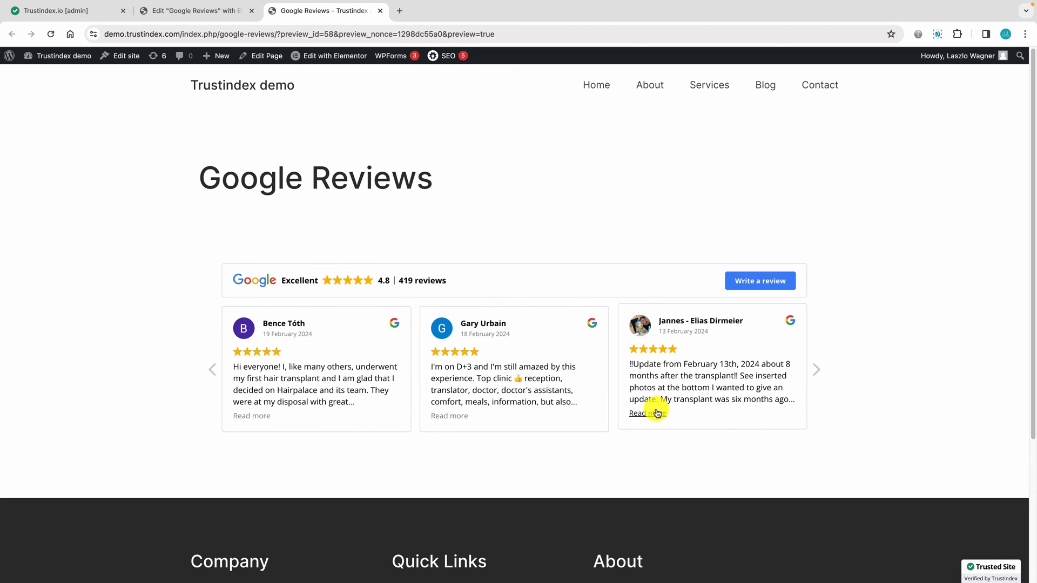
{"action": "left_click", "coordinate": [643, 413]}
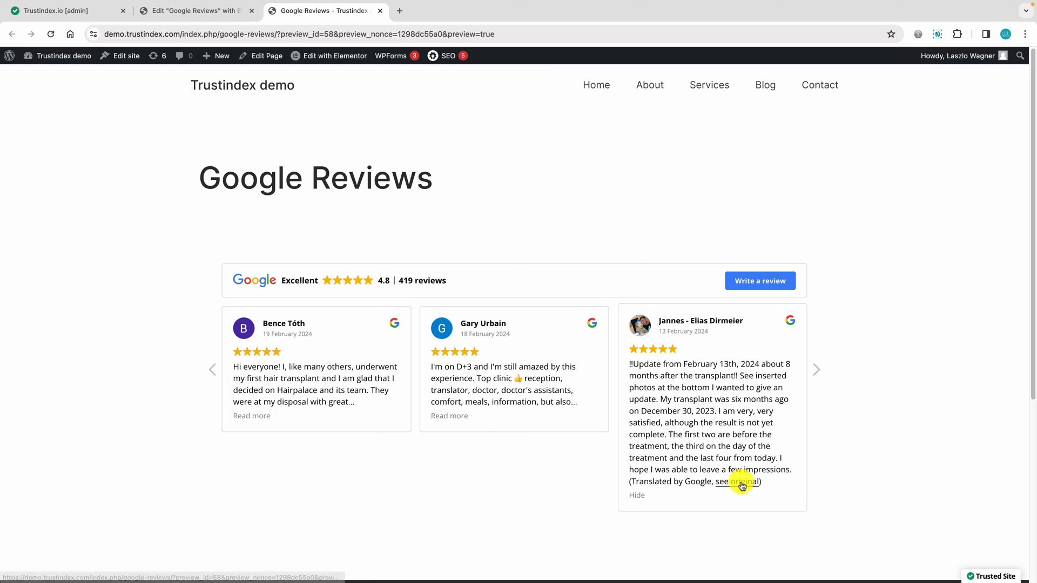
{"action": "left_click", "coordinate": [739, 482]}
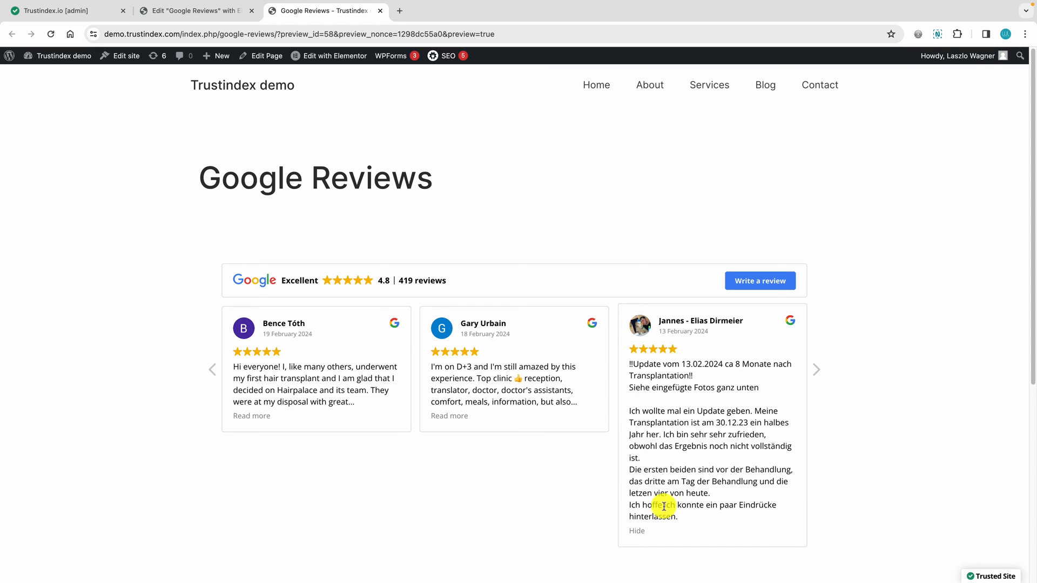
{"action": "left_click", "coordinate": [636, 530]}
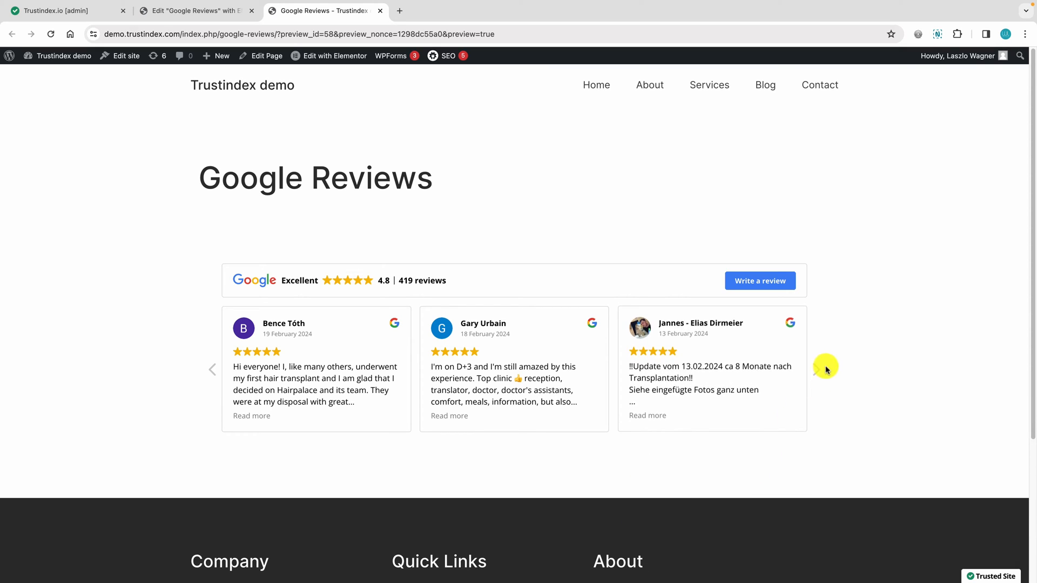
{"action": "left_click", "coordinate": [815, 370]}
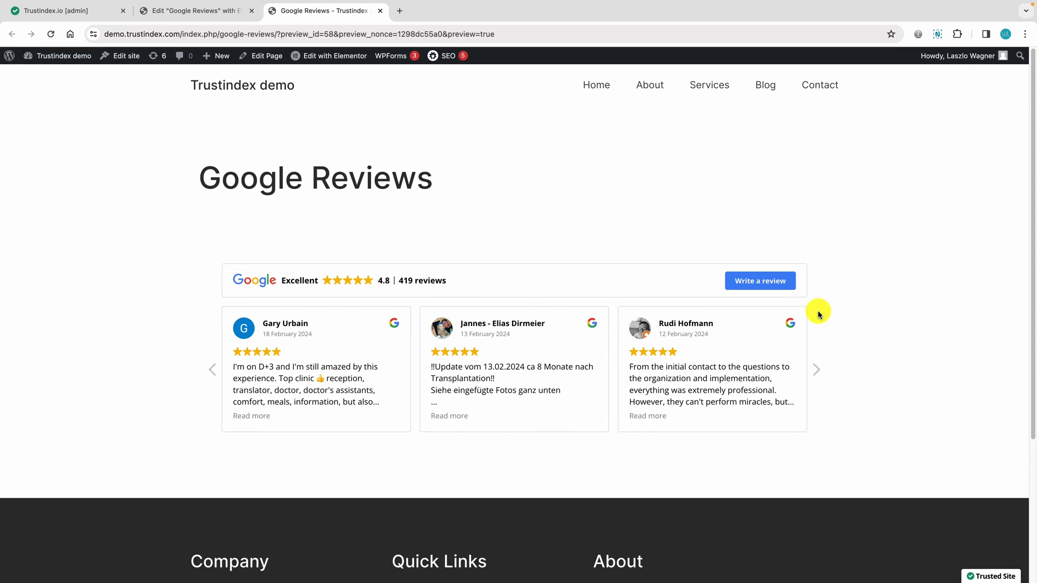
{"action": "mouse_move", "coordinate": [339, 299]}
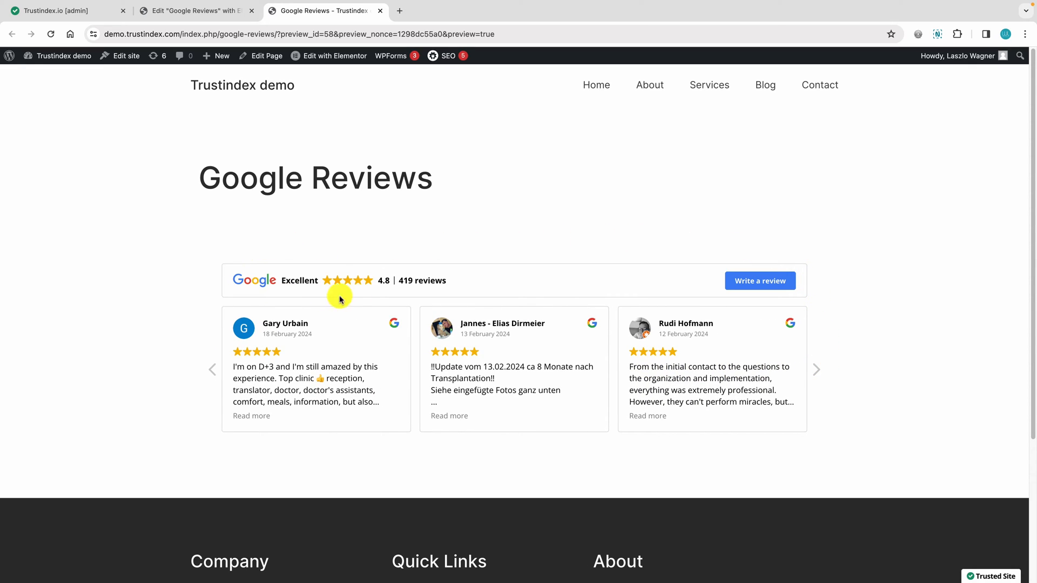
{"action": "mouse_move", "coordinate": [760, 281]}
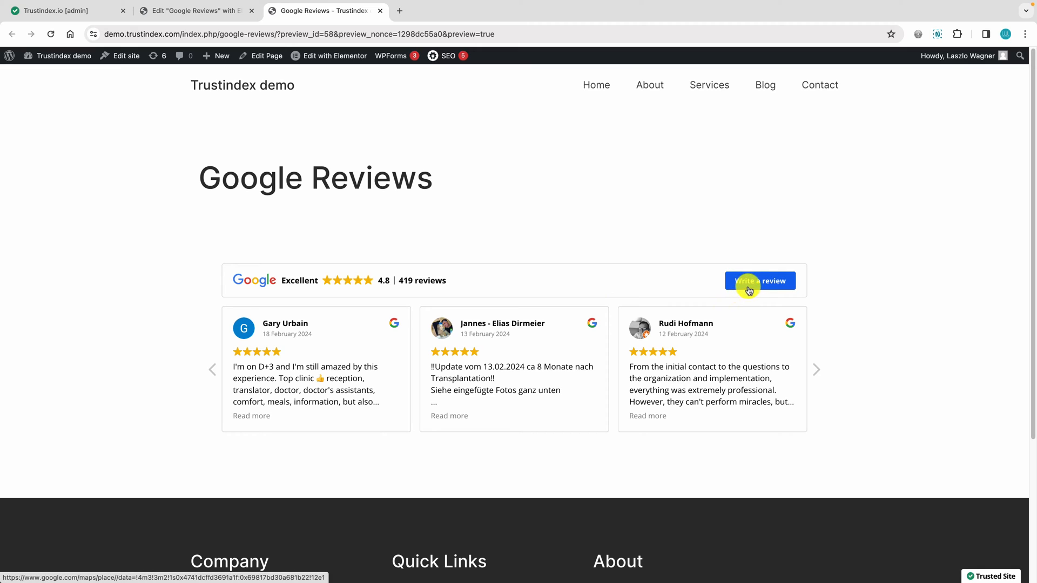
{"action": "left_click", "coordinate": [759, 281]}
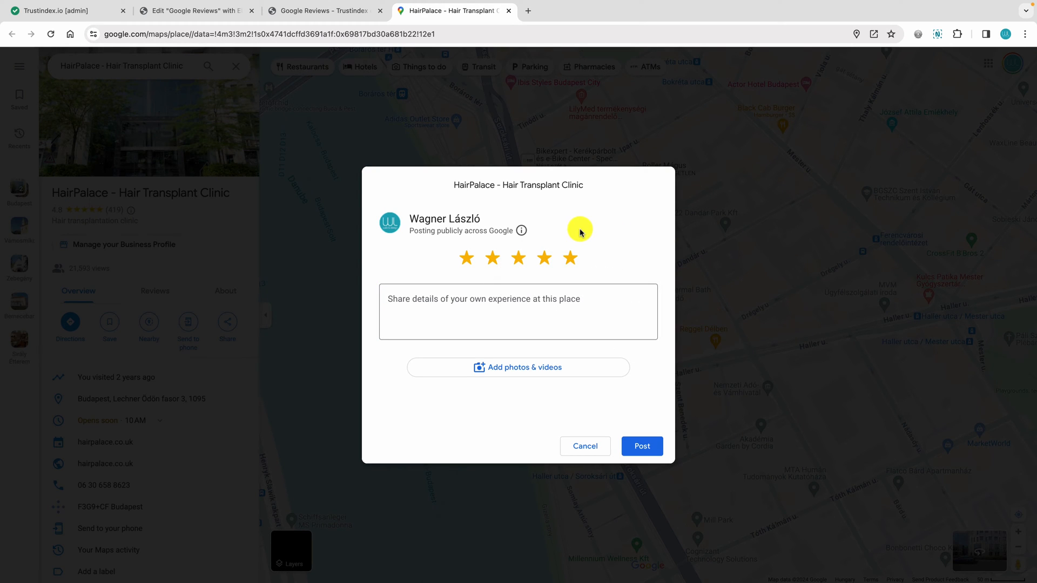
Return to the Trustindex admin dashboard with its setup guide
{"action": "left_click", "coordinate": [63, 11]}
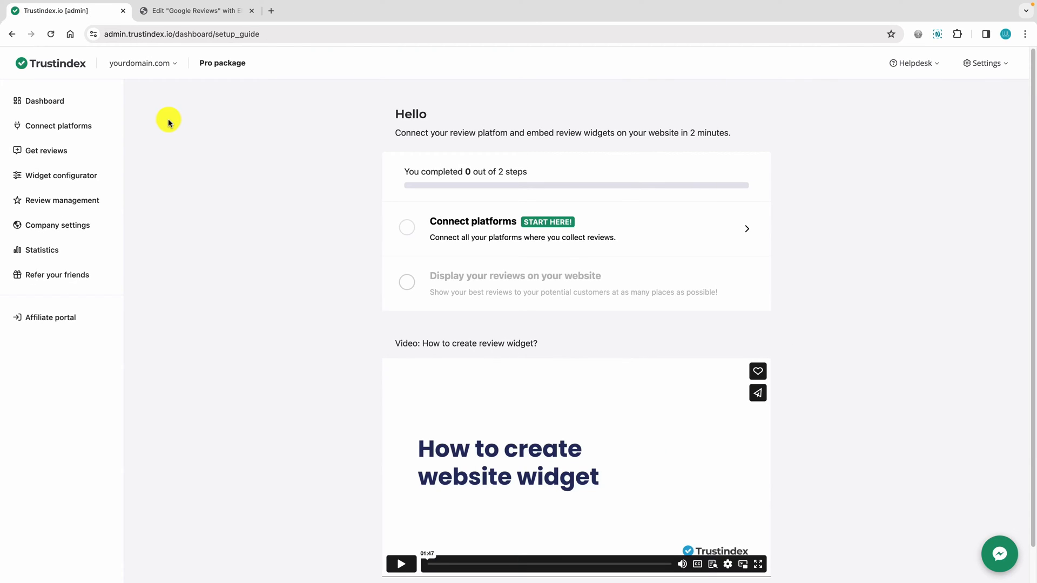
{"action": "mouse_move", "coordinate": [494, 230]}
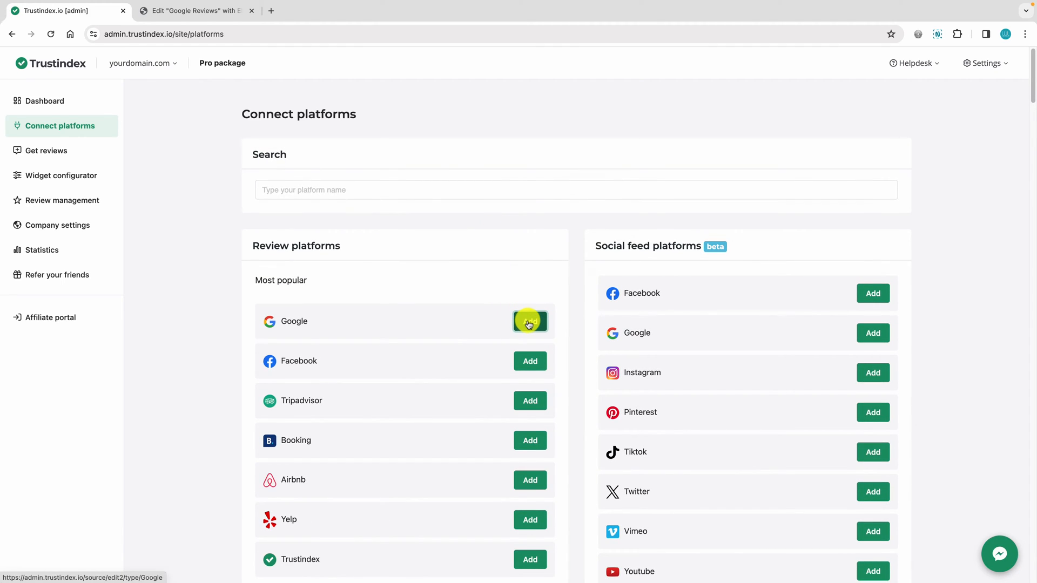
Add Google as platform, search 'hairpla' and connect HairPalace - Hair Transplant Clinic
{"action": "left_click", "coordinate": [529, 320]}
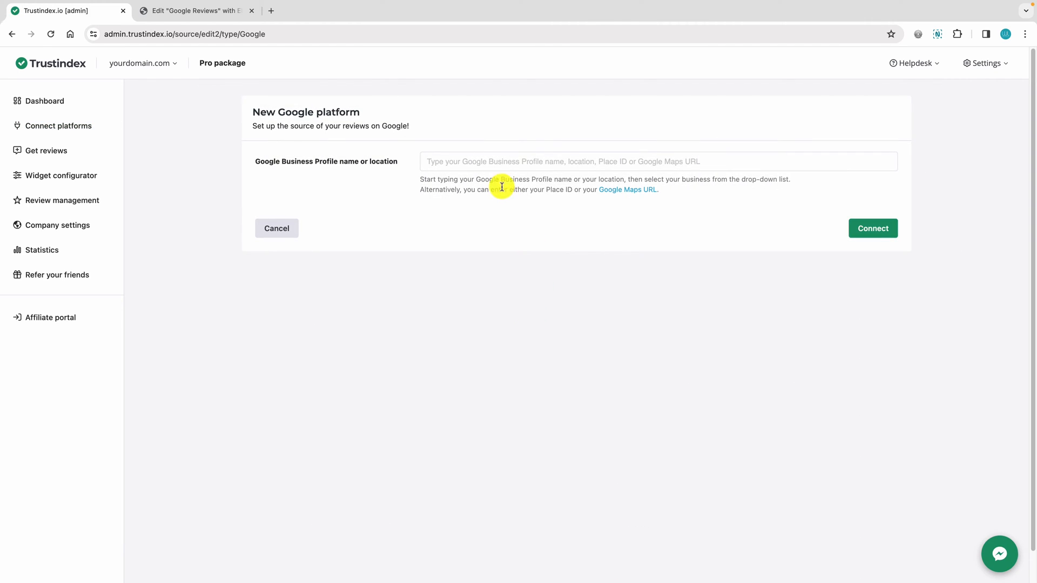
{"action": "type", "text": "ha"}
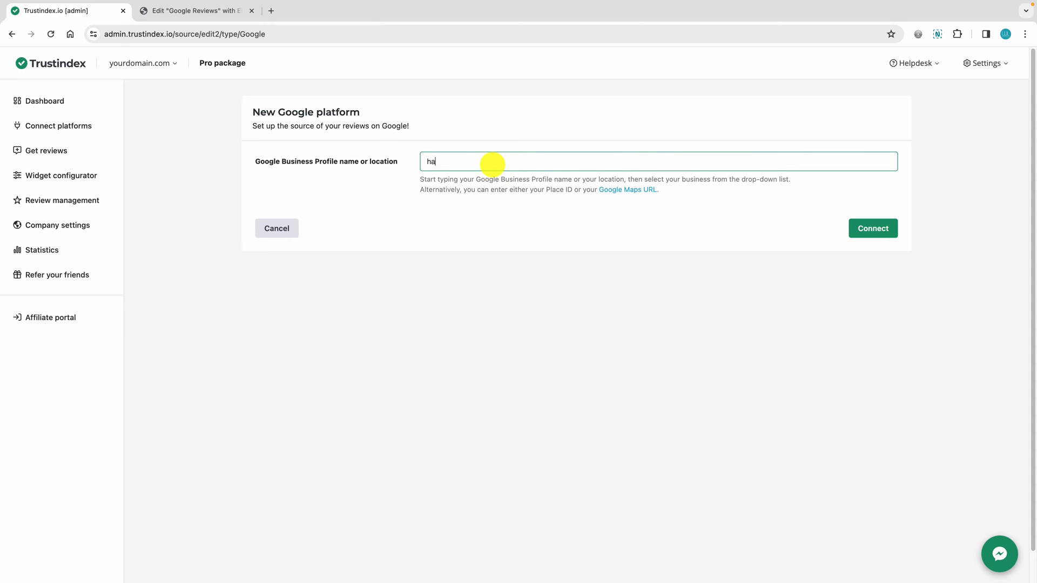
{"action": "type", "text": "irpla"}
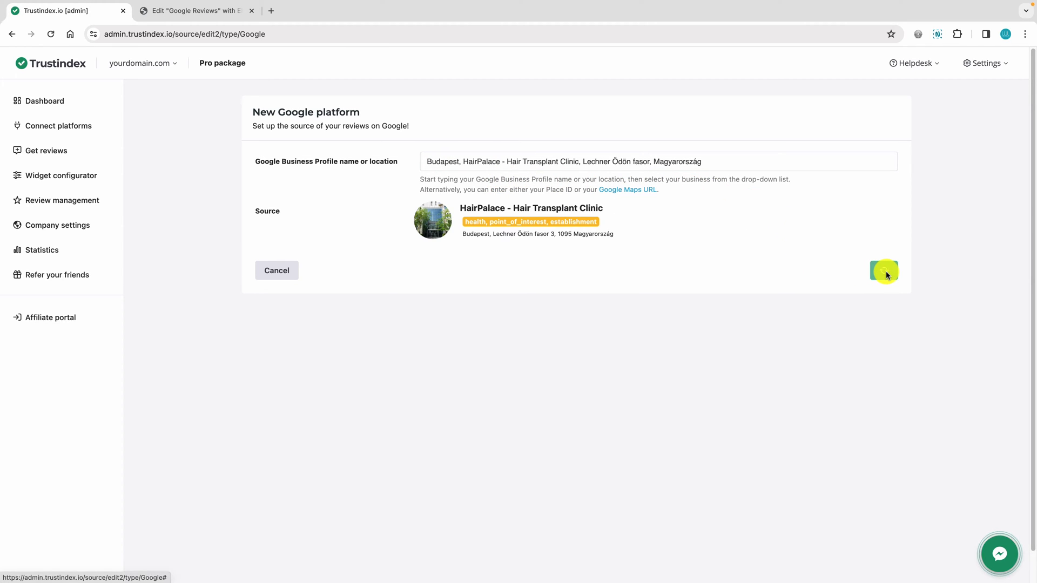
{"action": "left_click", "coordinate": [884, 270]}
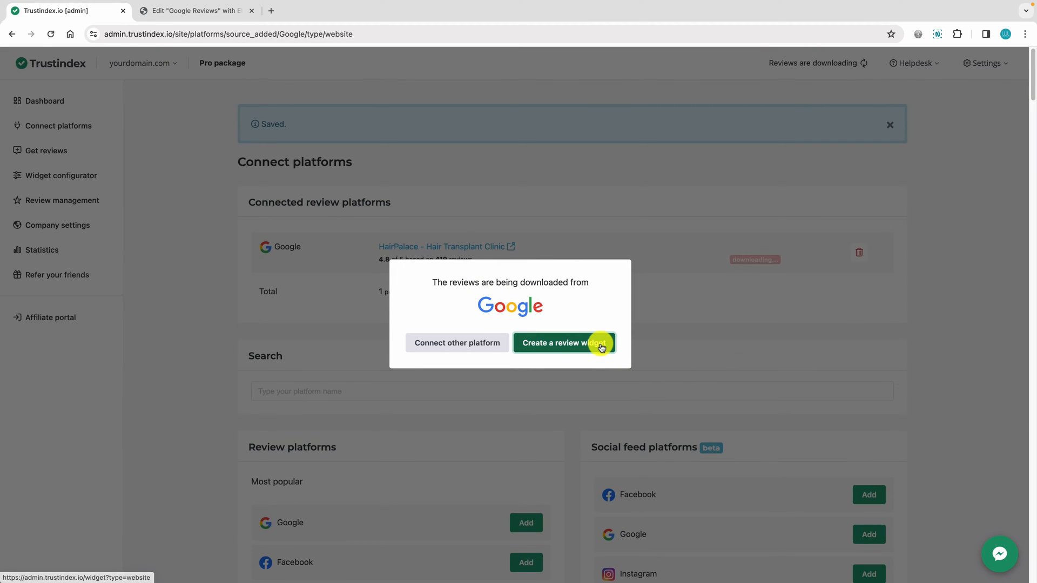
Start a review widget and filter the layouts by Button, Grid and then Slider
{"action": "left_click", "coordinate": [563, 342]}
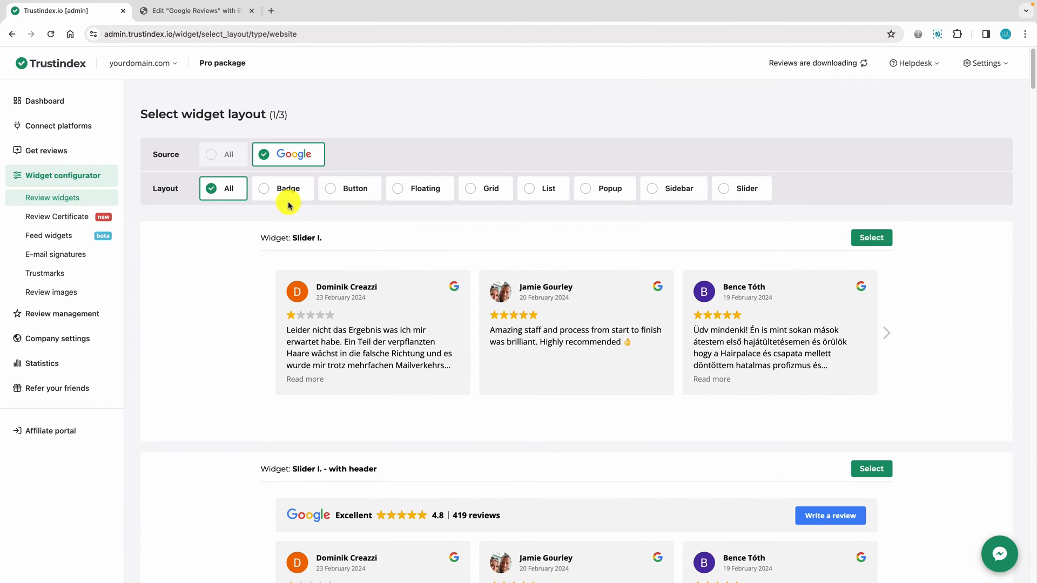
{"action": "left_click", "coordinate": [349, 188]}
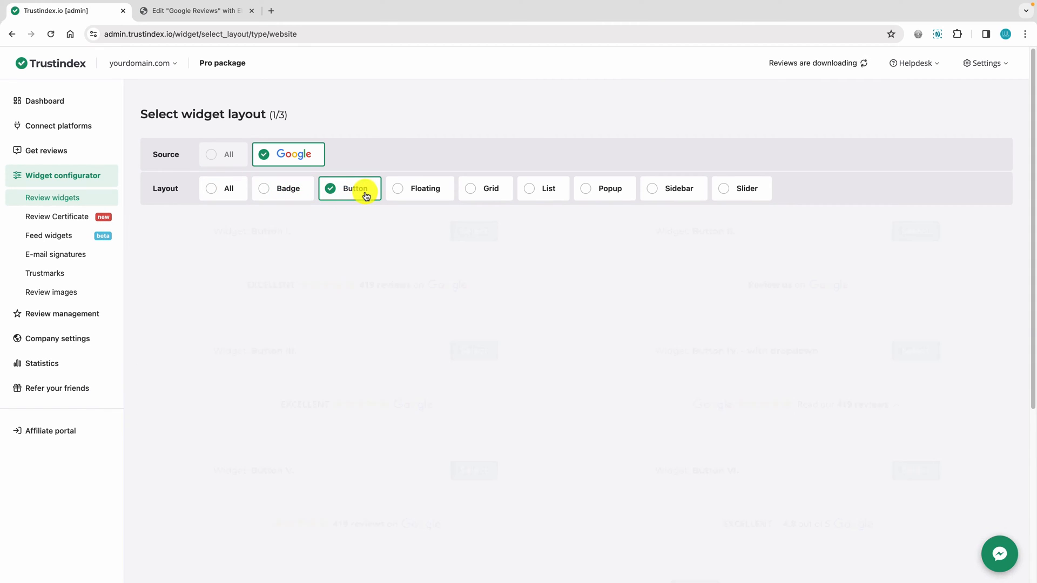
{"action": "left_click", "coordinate": [484, 188]}
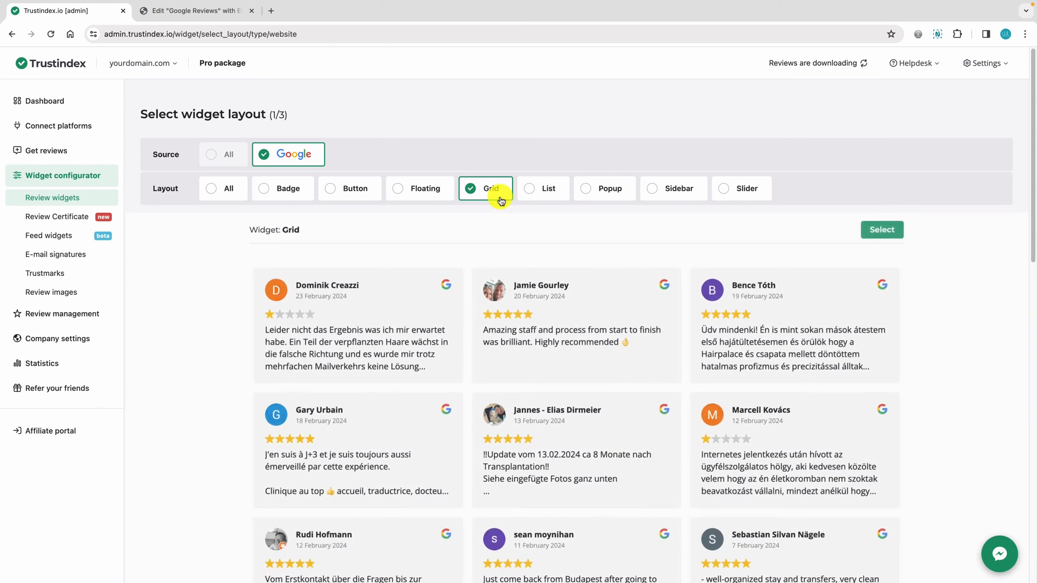
{"action": "left_click", "coordinate": [741, 187]}
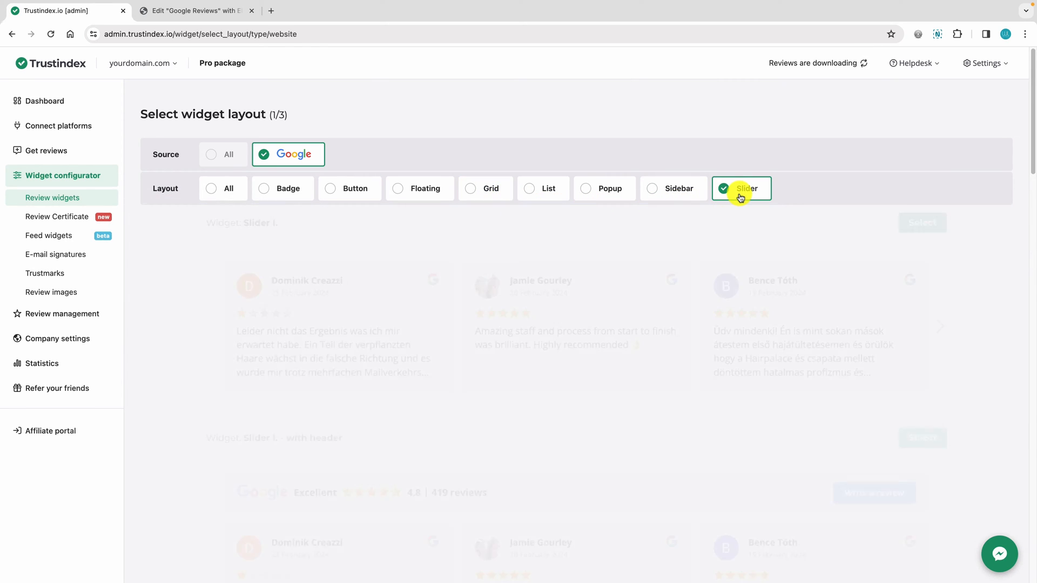
Browse the slider layouts and select 'Slider I. - with header'
{"action": "scroll", "scroll_direction": "down", "scroll_amount": 3}
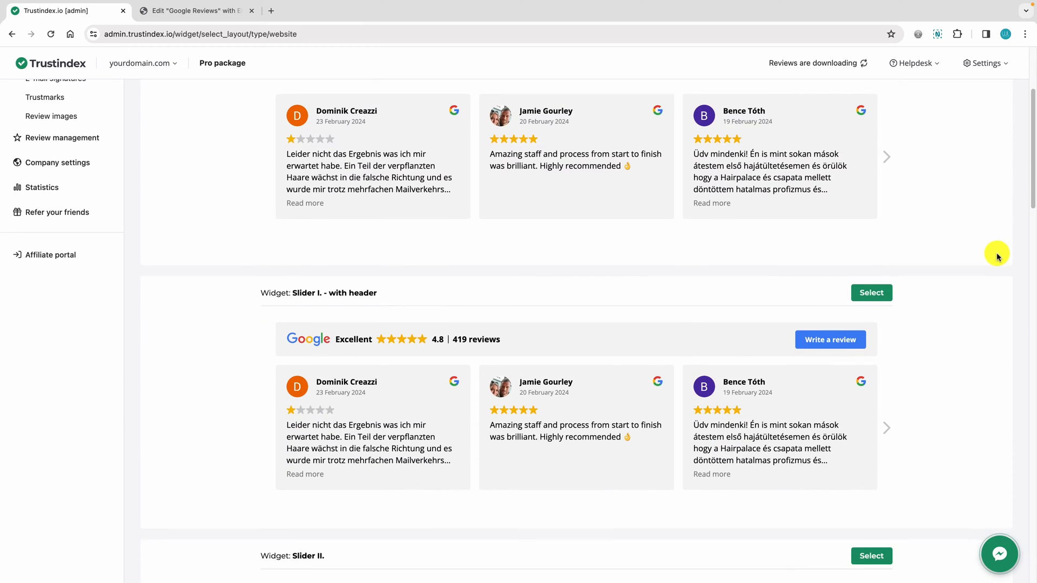
{"action": "scroll", "scroll_direction": "down", "scroll_amount": 3}
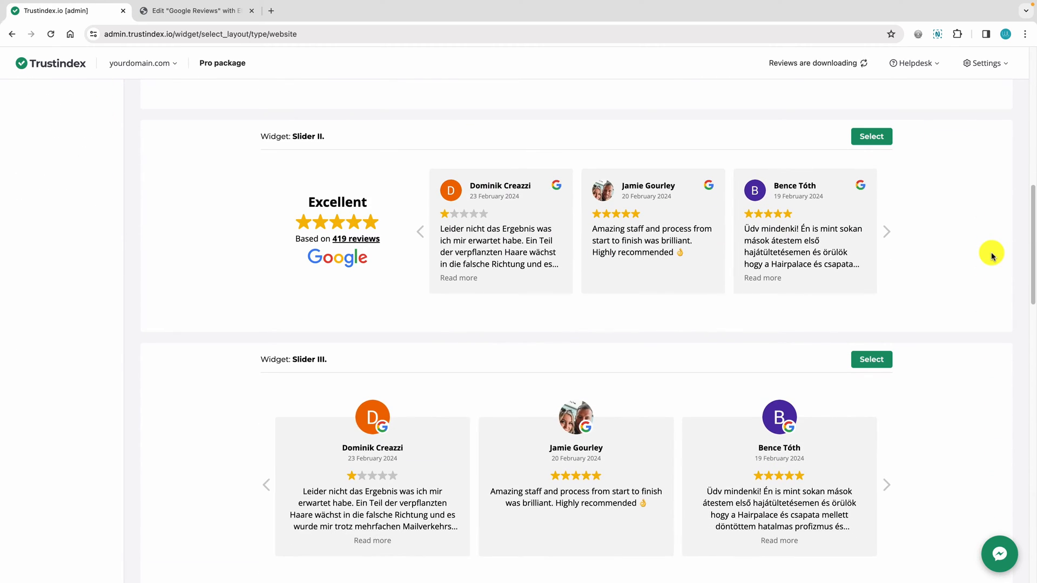
{"action": "scroll", "scroll_direction": "up", "scroll_amount": 3}
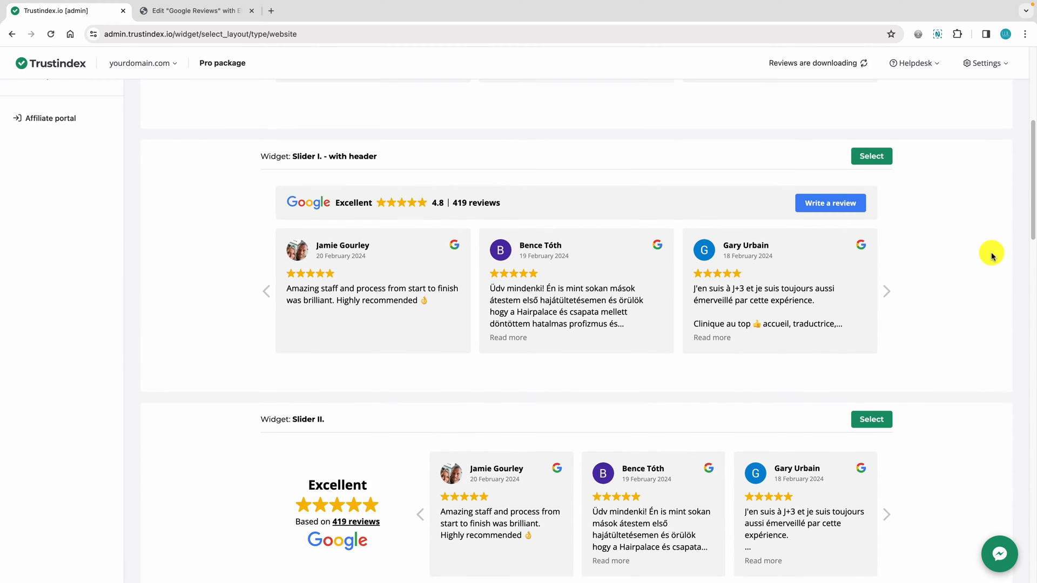
{"action": "left_click", "coordinate": [870, 155]}
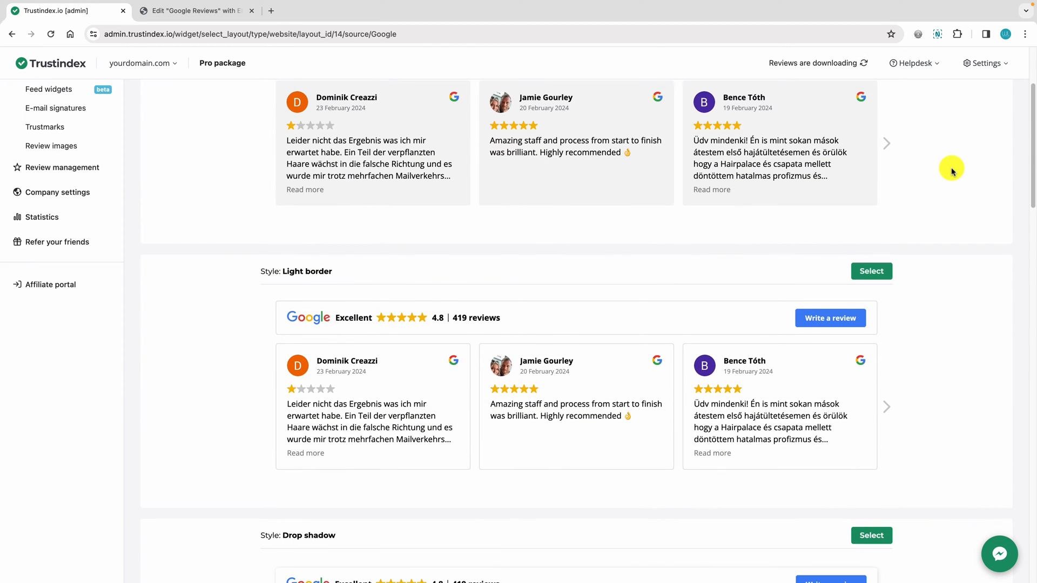
{"action": "scroll", "scroll_direction": "down", "scroll_amount": 3}
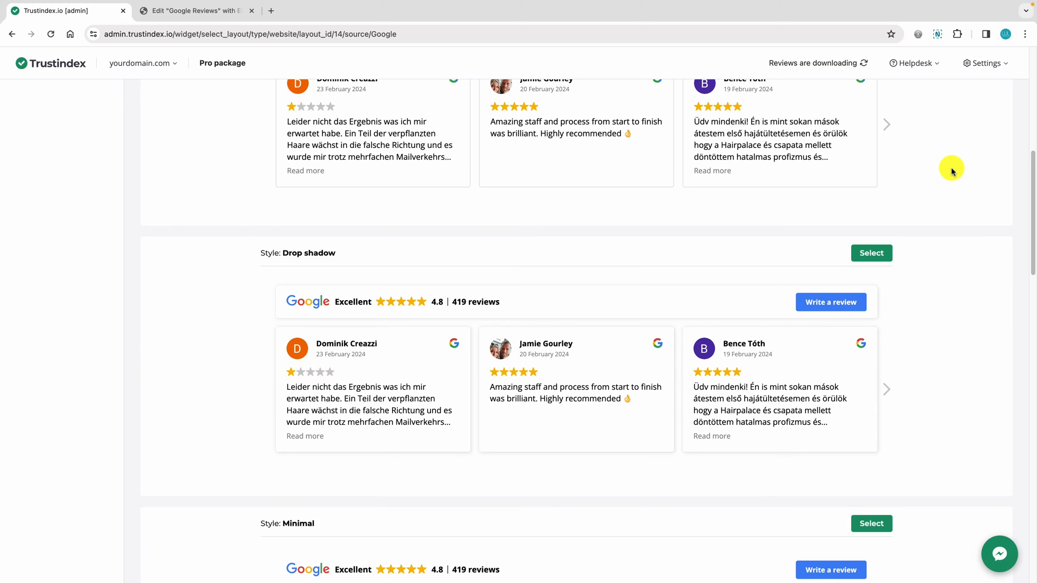
{"action": "scroll", "scroll_direction": "down", "scroll_amount": 3}
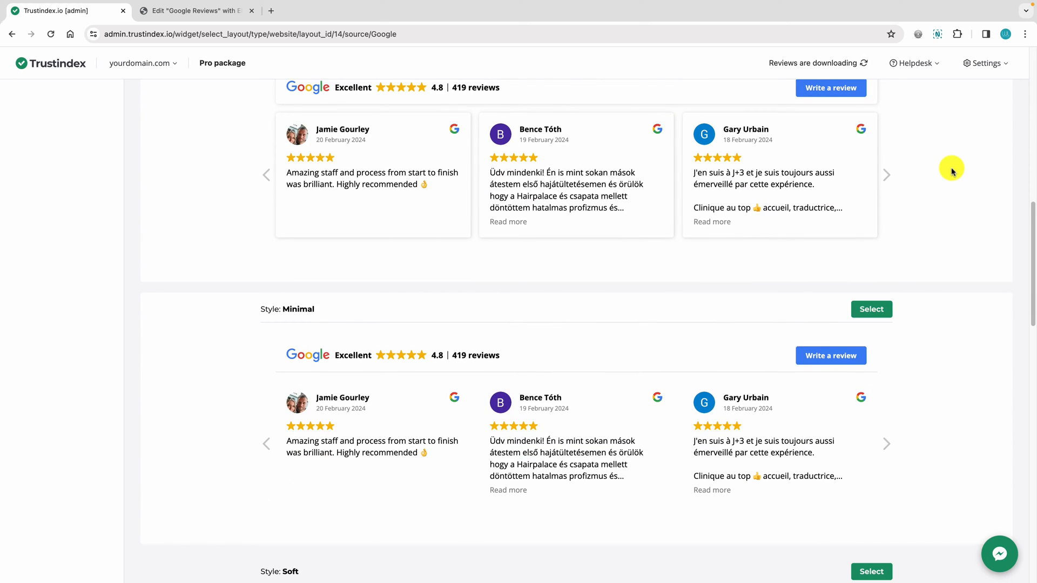
{"action": "scroll", "scroll_direction": "up", "scroll_amount": 3}
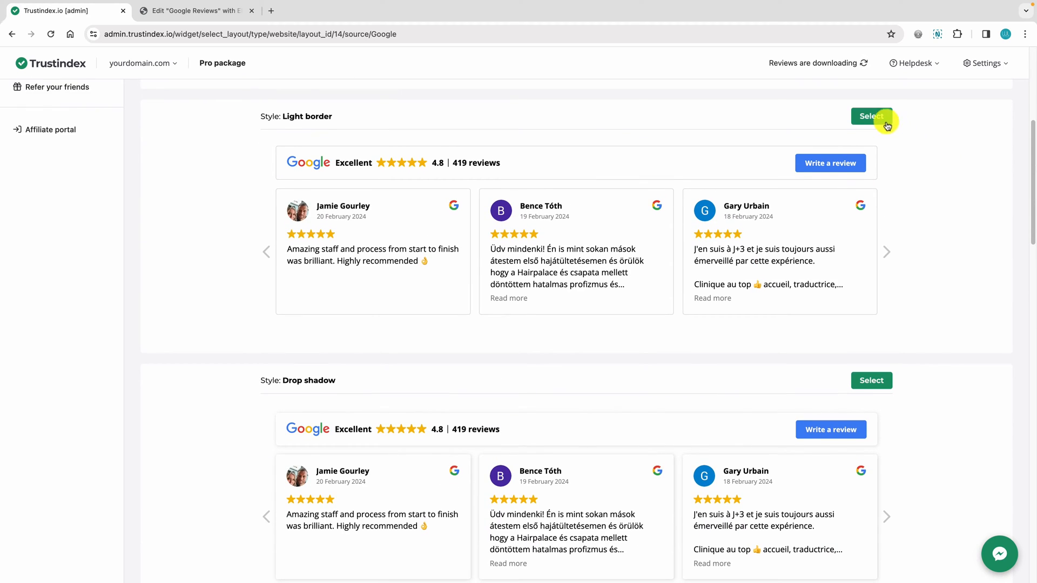
{"action": "left_click", "coordinate": [870, 115]}
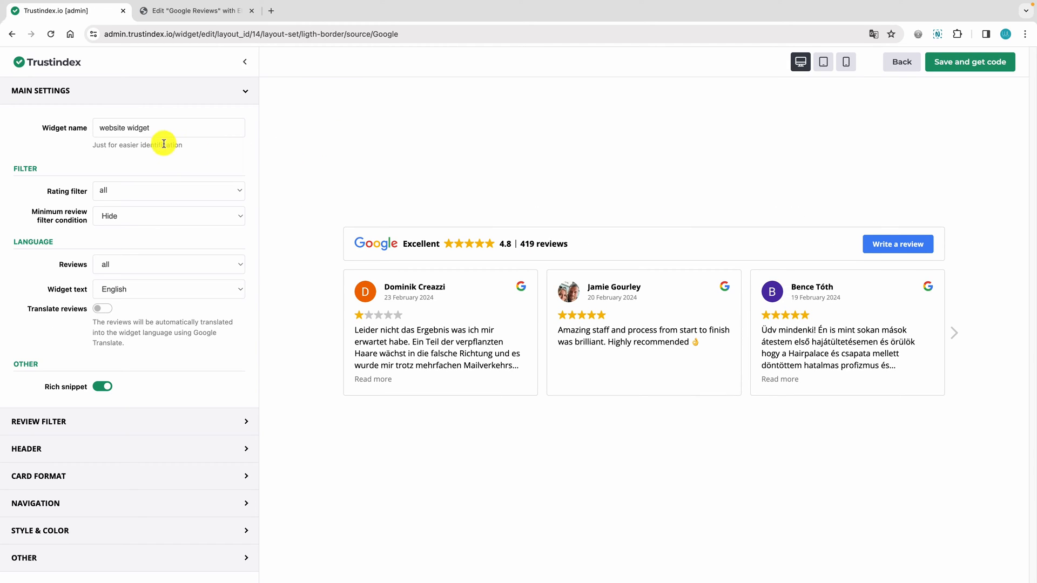
Name the widget 'Google widget', filter to 4–5 star reviews and turn on review translation
{"action": "left_click", "coordinate": [168, 128]}
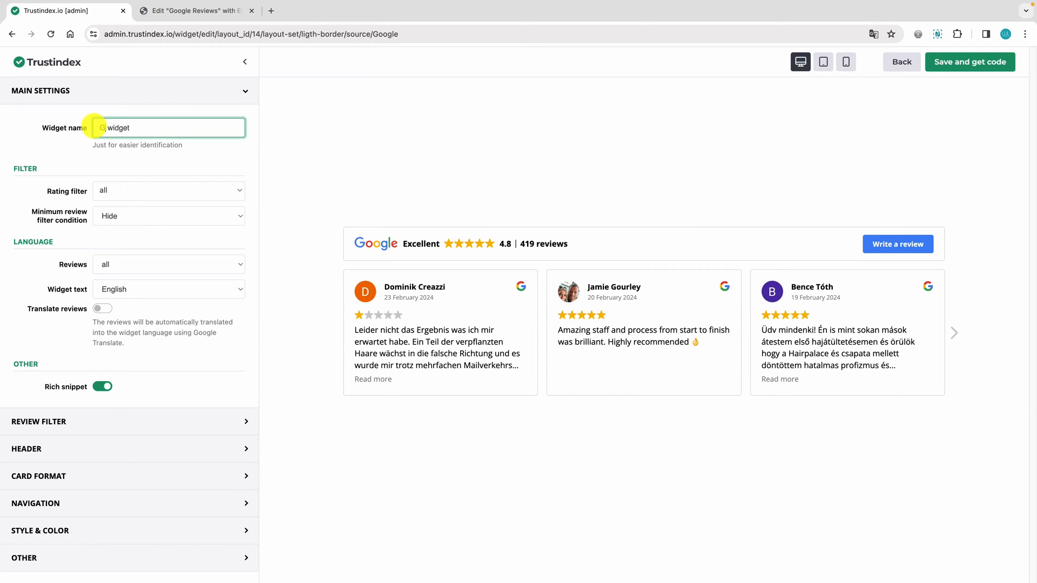
{"action": "left_click", "coordinate": [169, 190]}
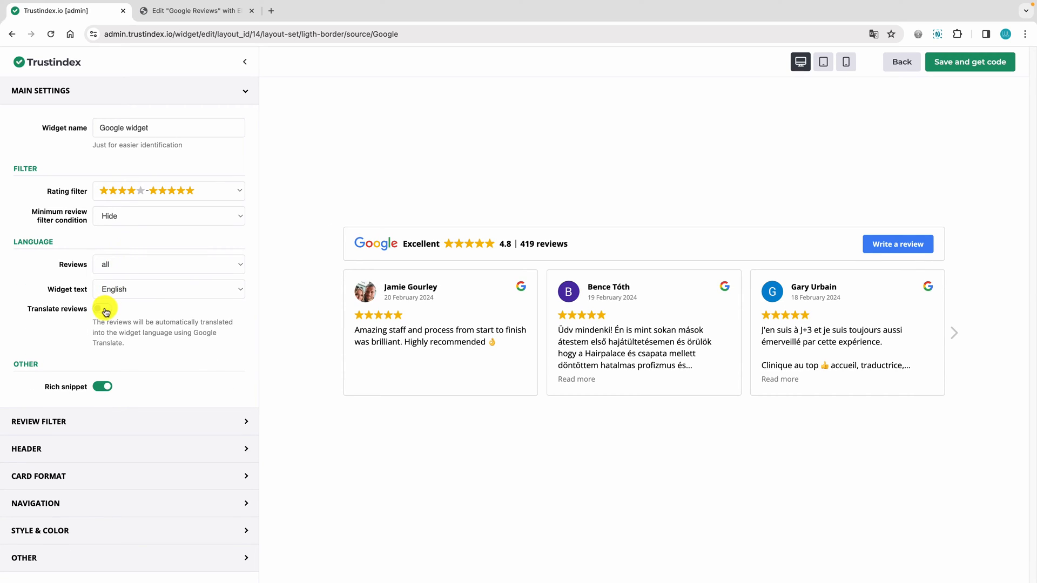
{"action": "left_click", "coordinate": [105, 311]}
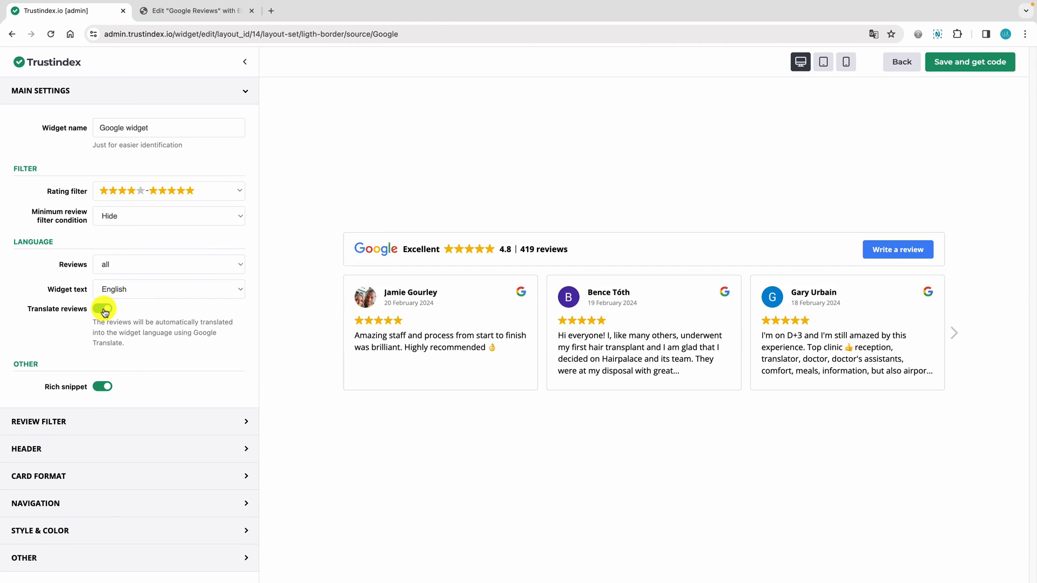
{"action": "left_click", "coordinate": [103, 308]}
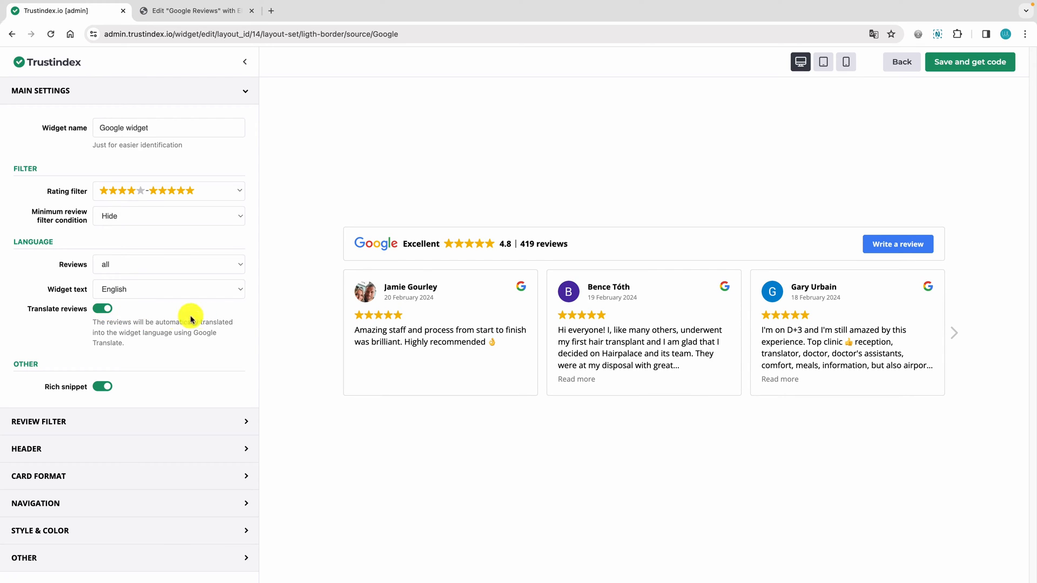
{"action": "mouse_move", "coordinate": [255, 346]}
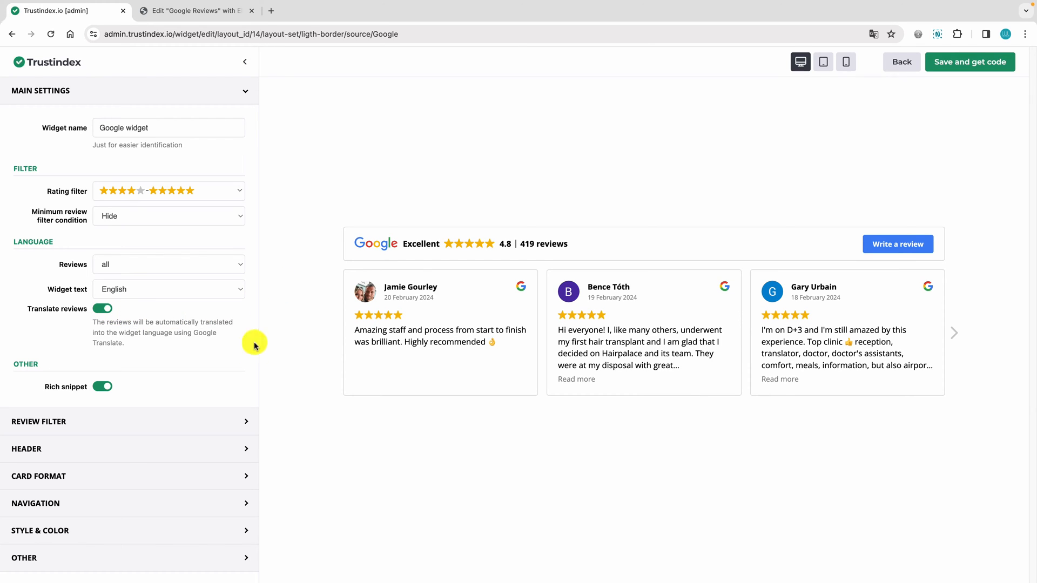
Review the Header and Style & Color settings, save the widget and copy its embed script
{"action": "left_click", "coordinate": [130, 450]}
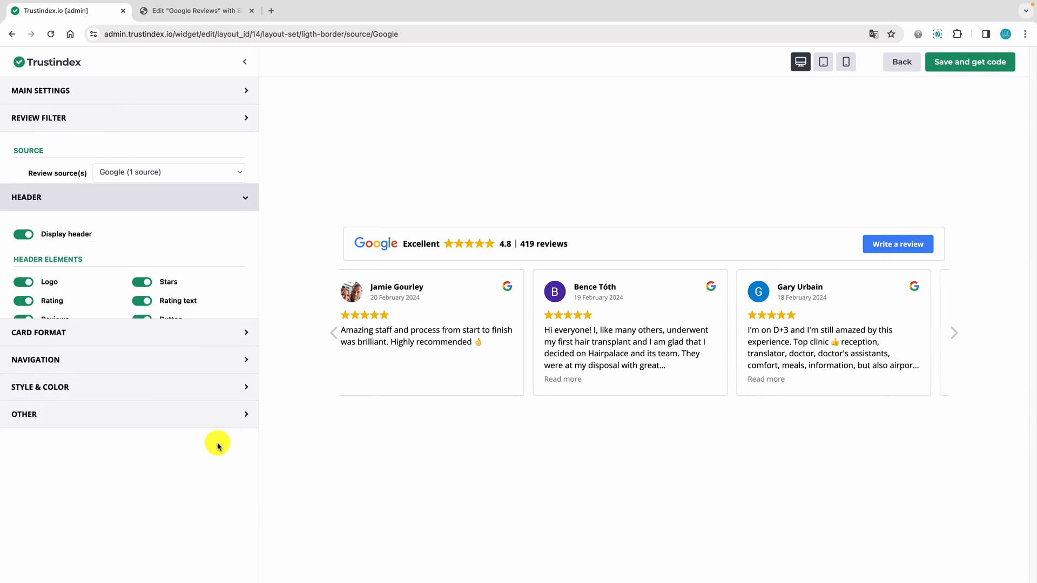
{"action": "left_click", "coordinate": [129, 387]}
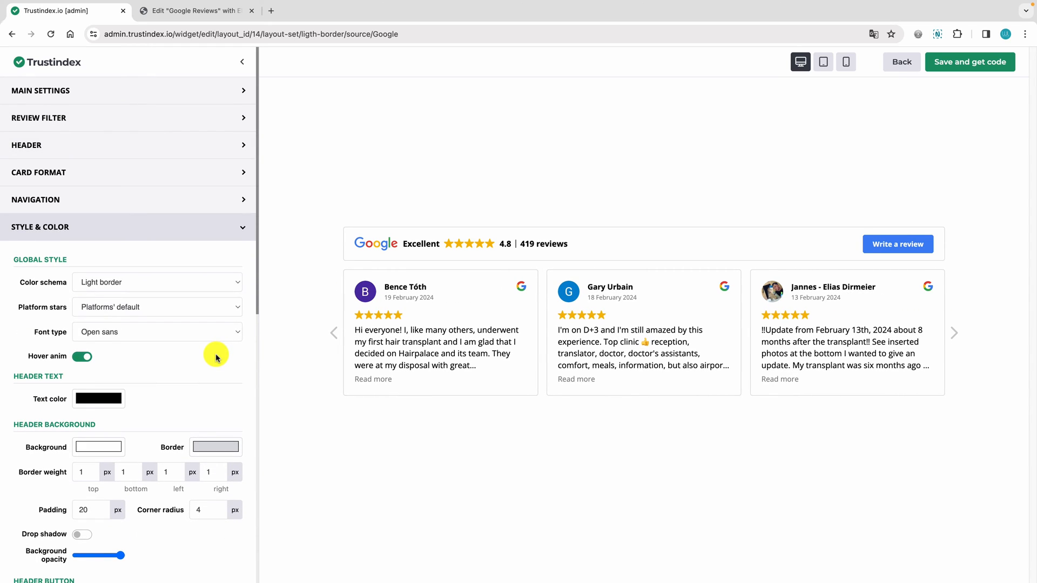
{"action": "scroll", "scroll_direction": "down", "scroll_amount": 3}
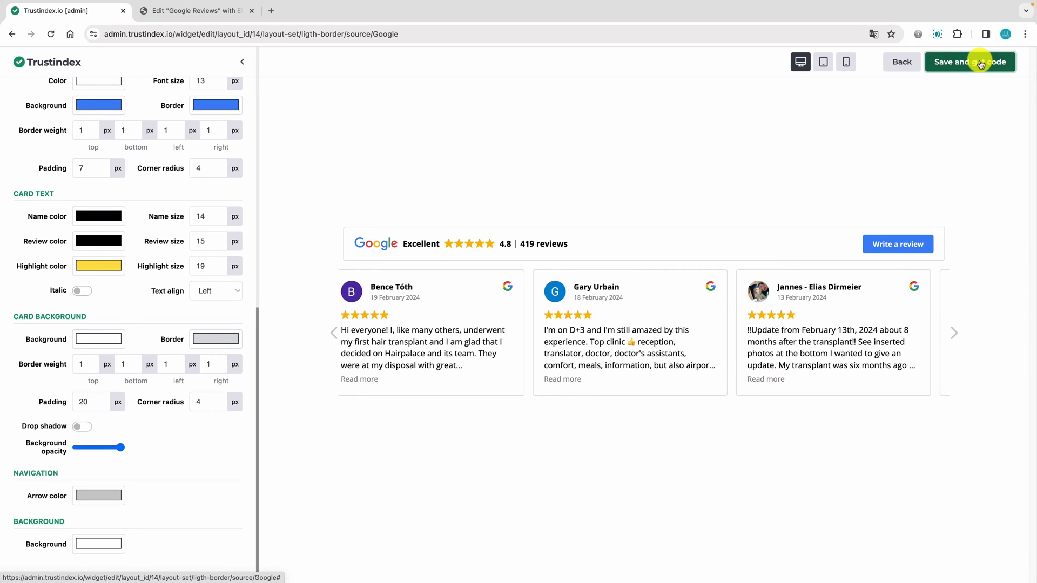
{"action": "left_click", "coordinate": [970, 62]}
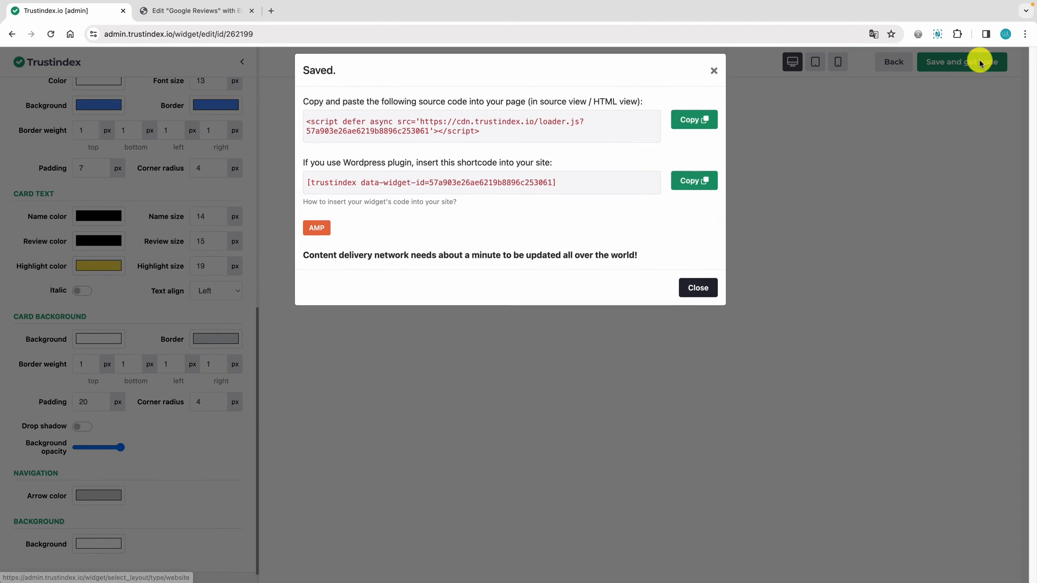
{"action": "left_click", "coordinate": [693, 120]}
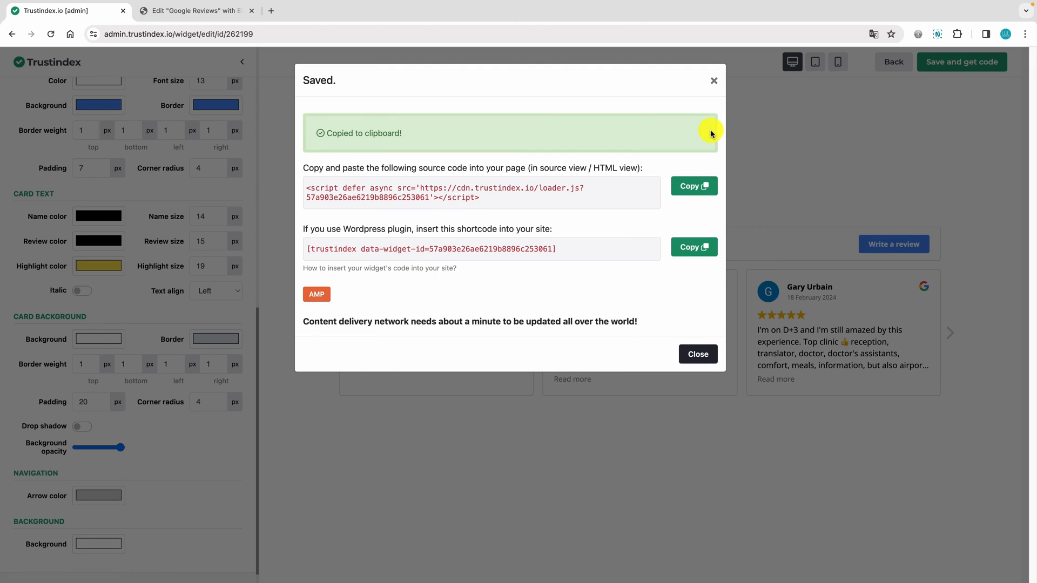
{"action": "mouse_move", "coordinate": [228, 33]}
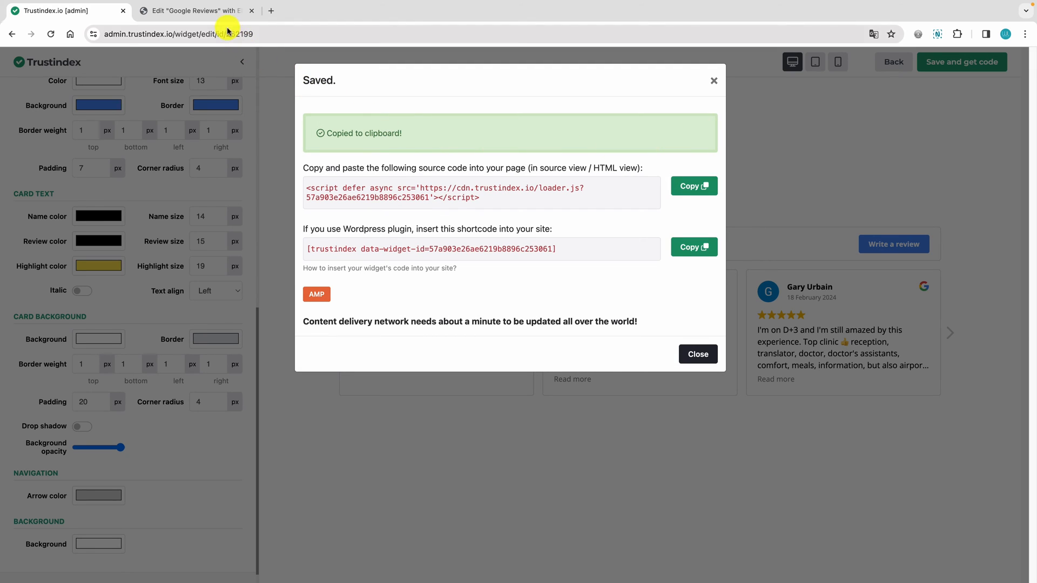
In Elementor, add an HTML widget and paste the Trustindex embed script into it
{"action": "left_click", "coordinate": [192, 11]}
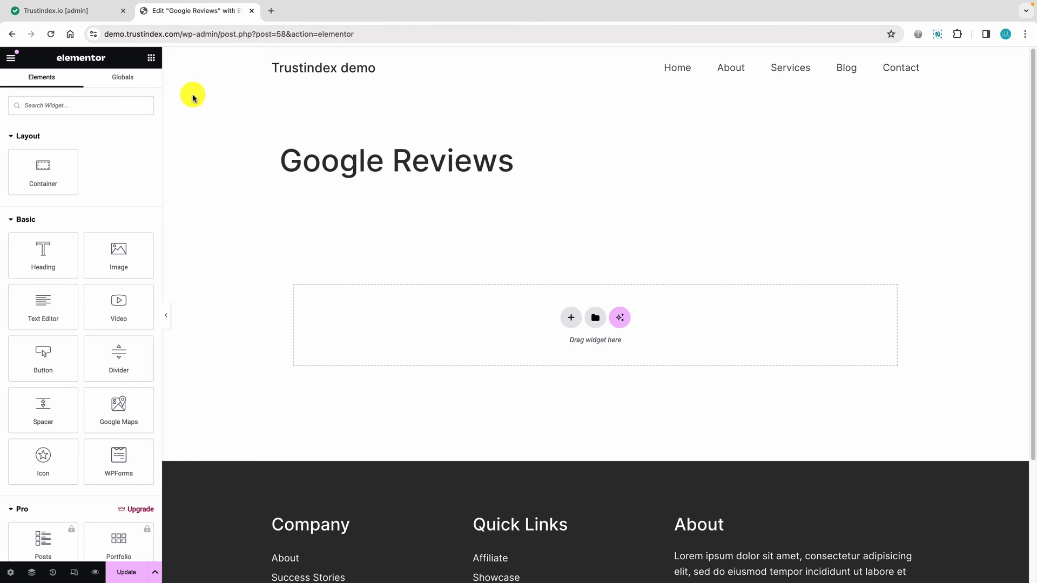
{"action": "mouse_move", "coordinate": [570, 317]}
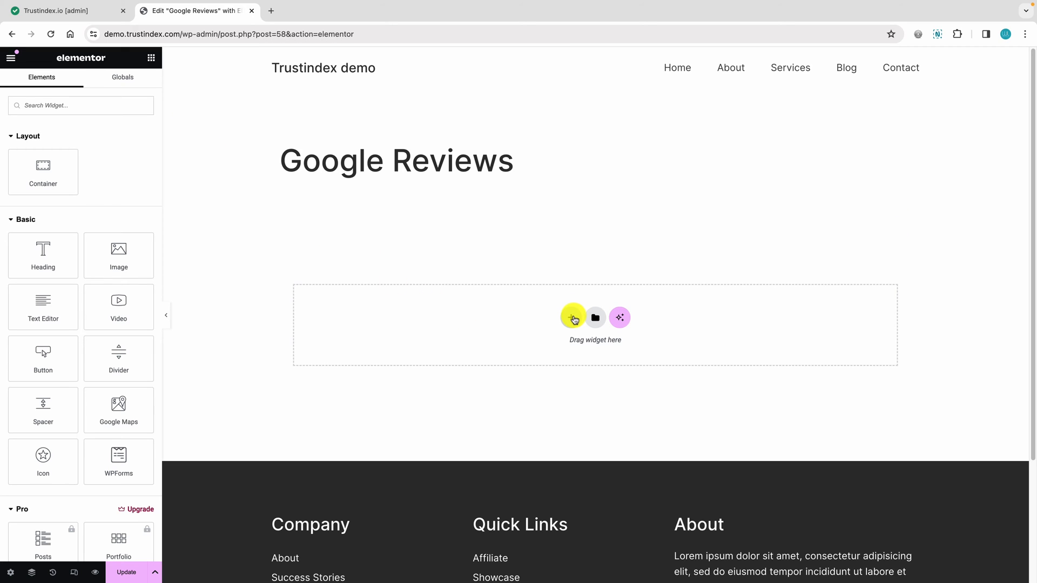
{"action": "mouse_move", "coordinate": [99, 104]}
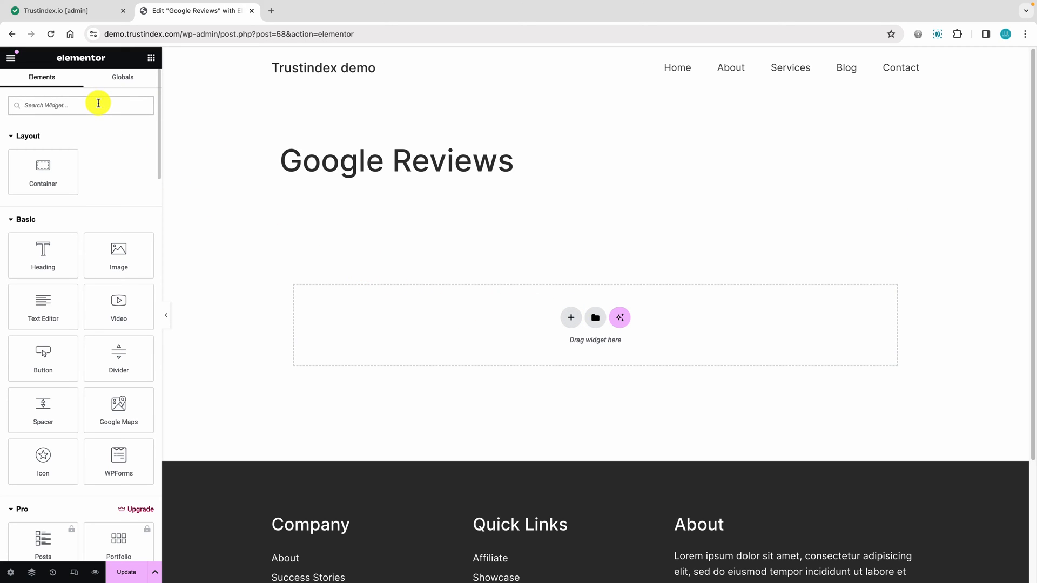
{"action": "type", "text": "html"}
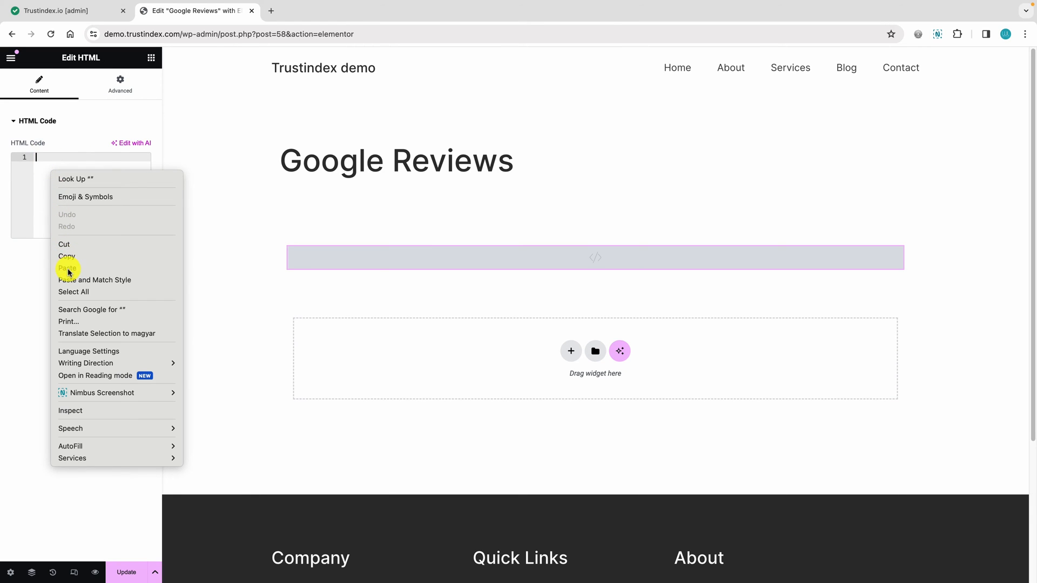
{"action": "left_click", "coordinate": [67, 268]}
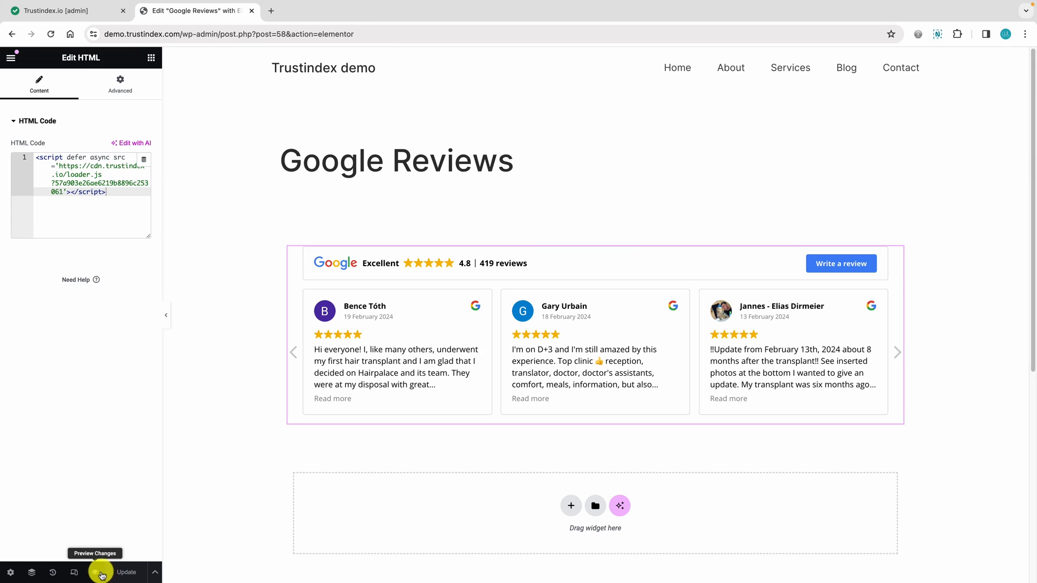
{"action": "left_click", "coordinate": [95, 572]}
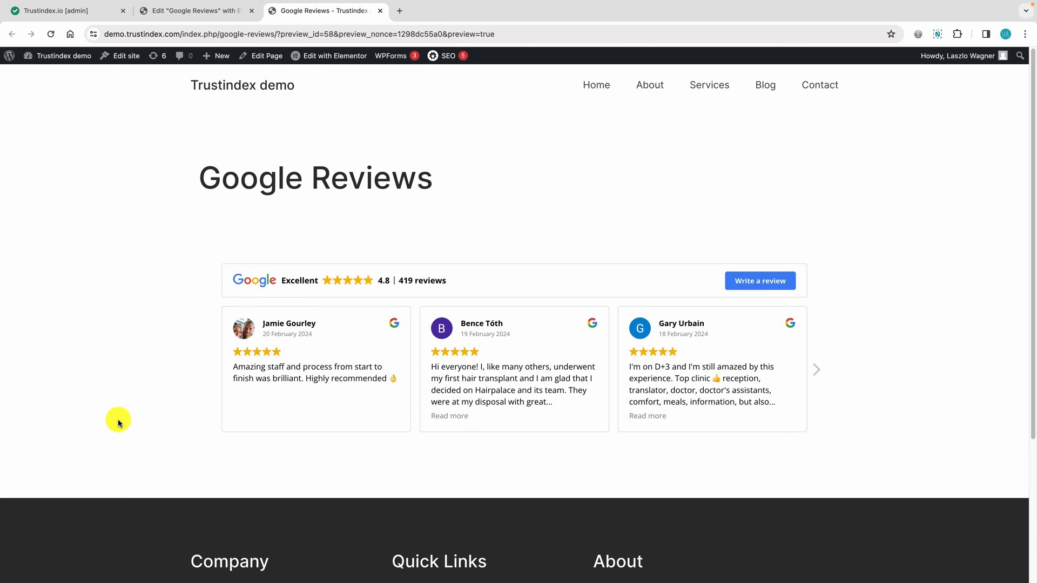
{"action": "mouse_move", "coordinate": [885, 435]}
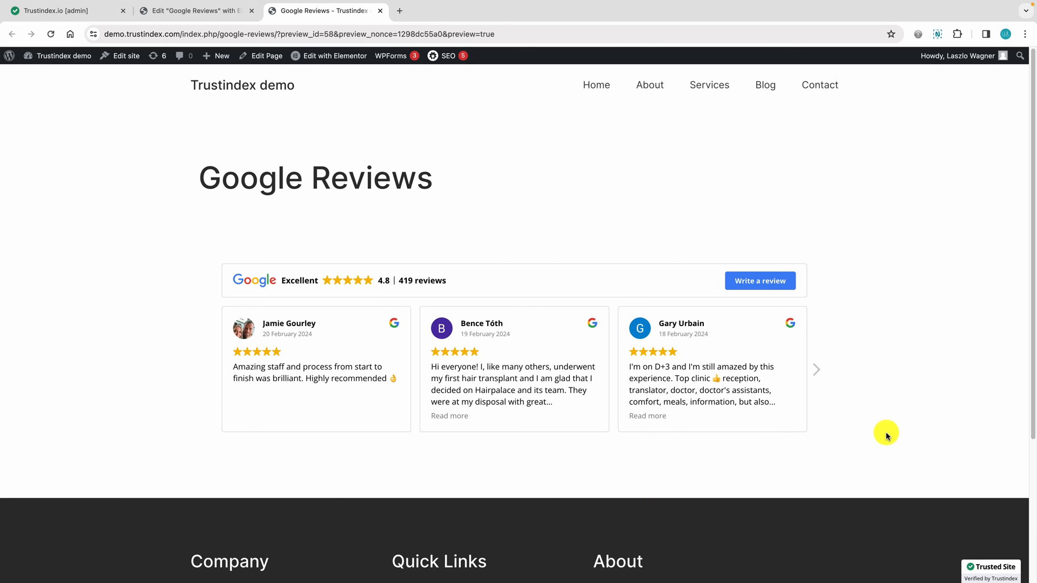
{"action": "left_click", "coordinate": [815, 369]}
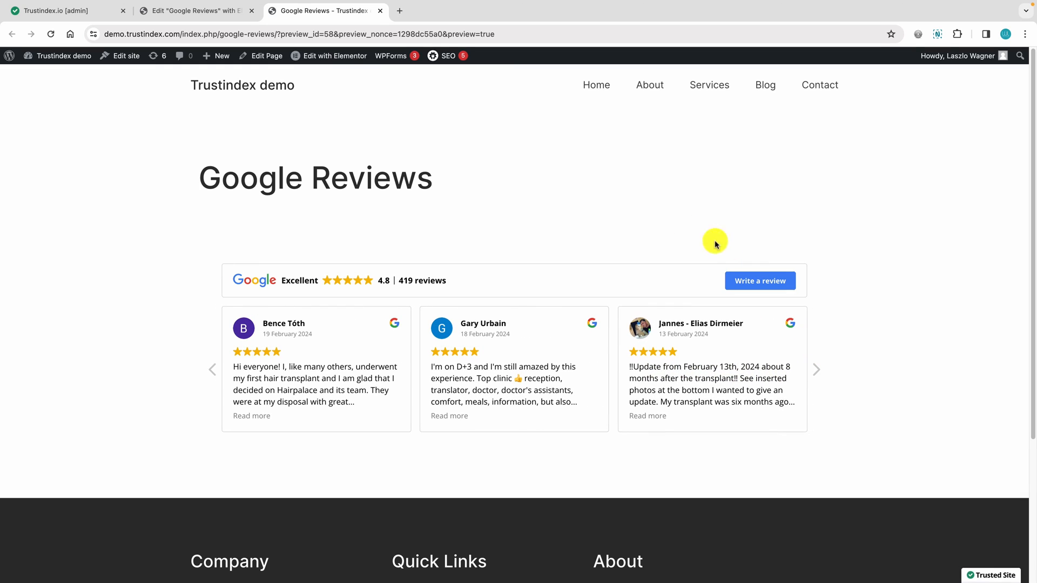
{"action": "mouse_move", "coordinate": [814, 378]}
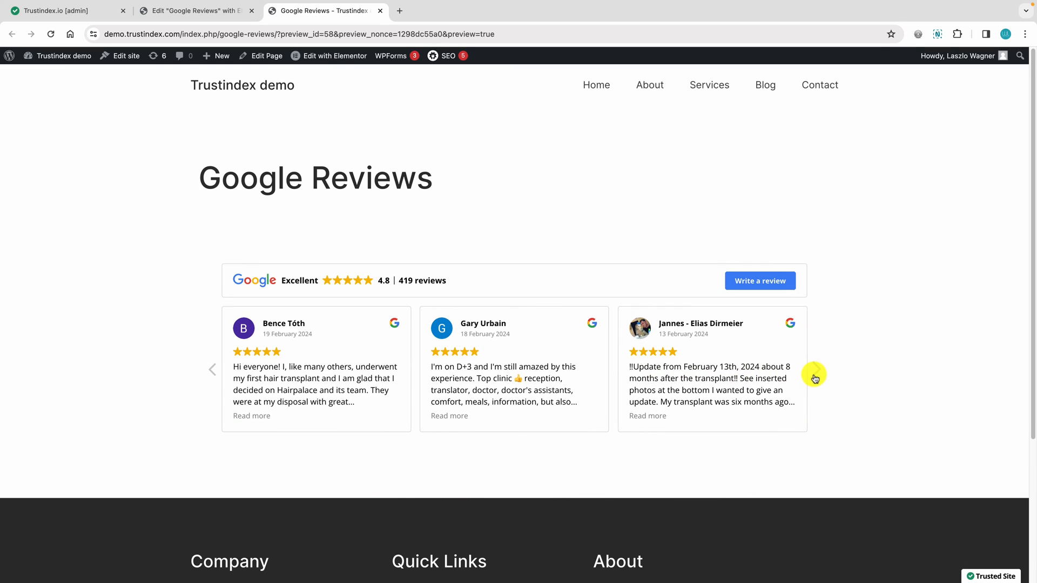
{"action": "left_click", "coordinate": [815, 370]}
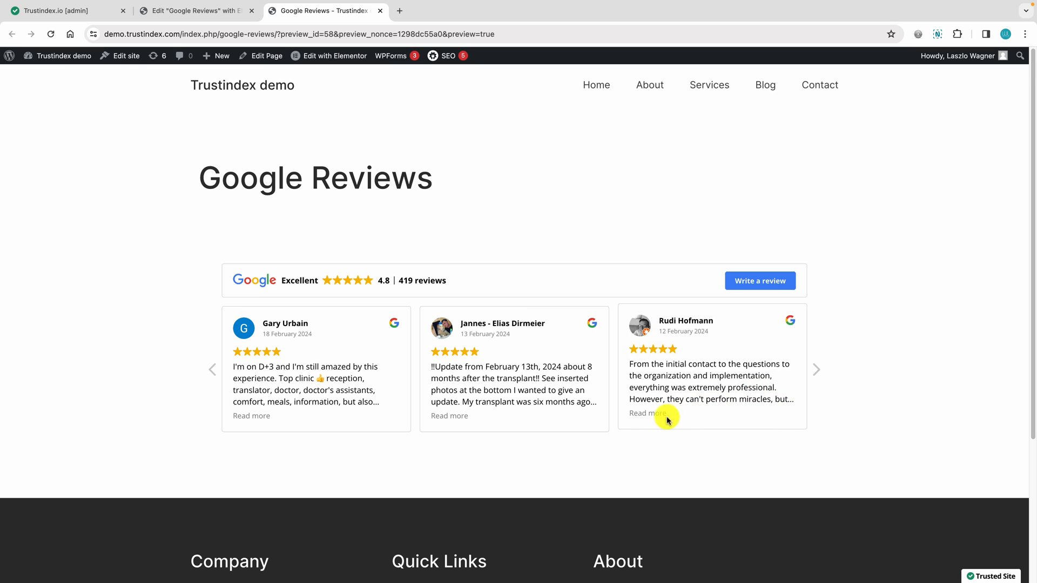
{"action": "left_click", "coordinate": [642, 413]}
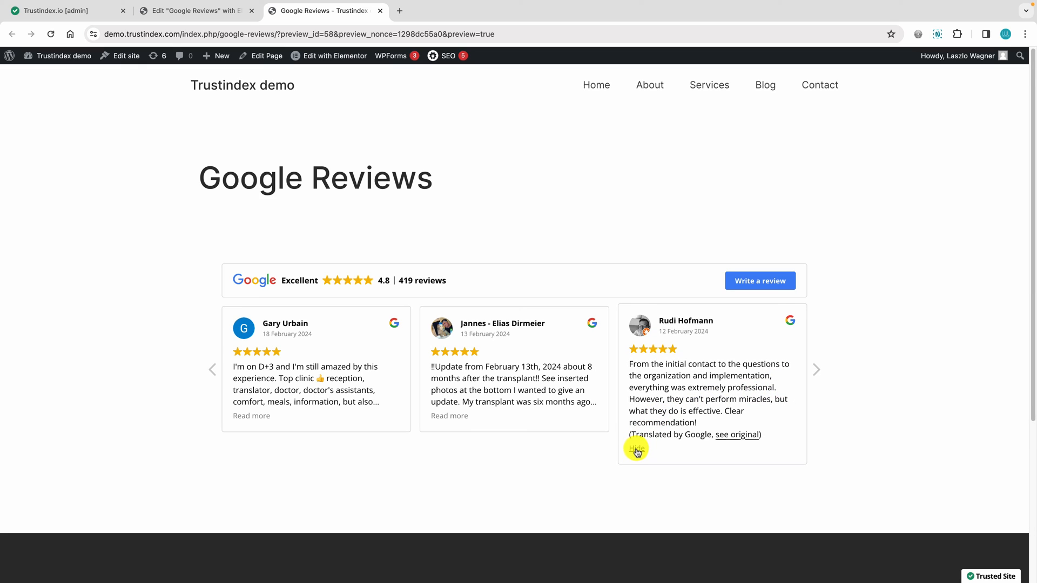
{"action": "left_click", "coordinate": [817, 369]}
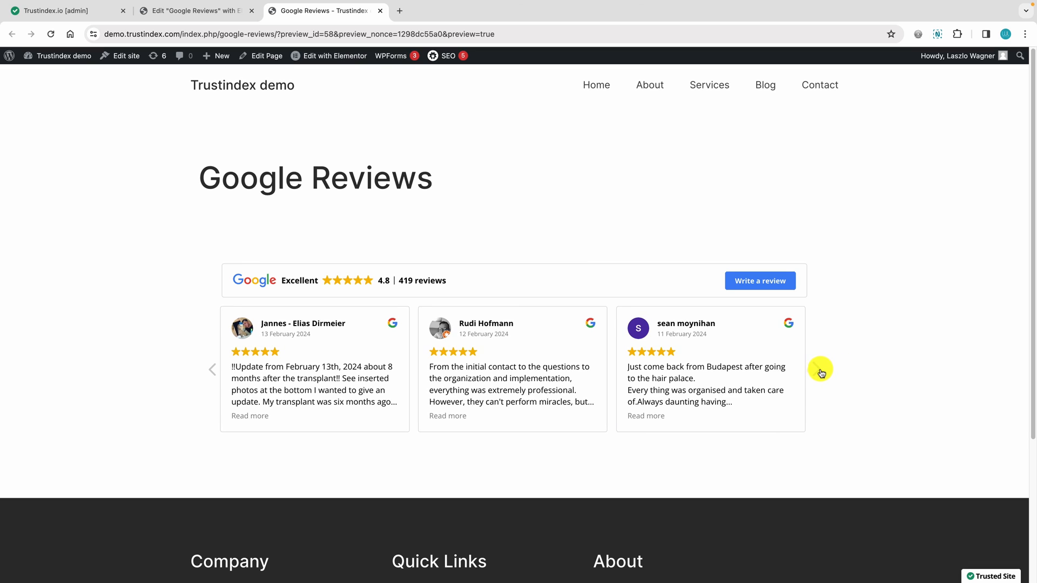
{"action": "left_click", "coordinate": [821, 369]}
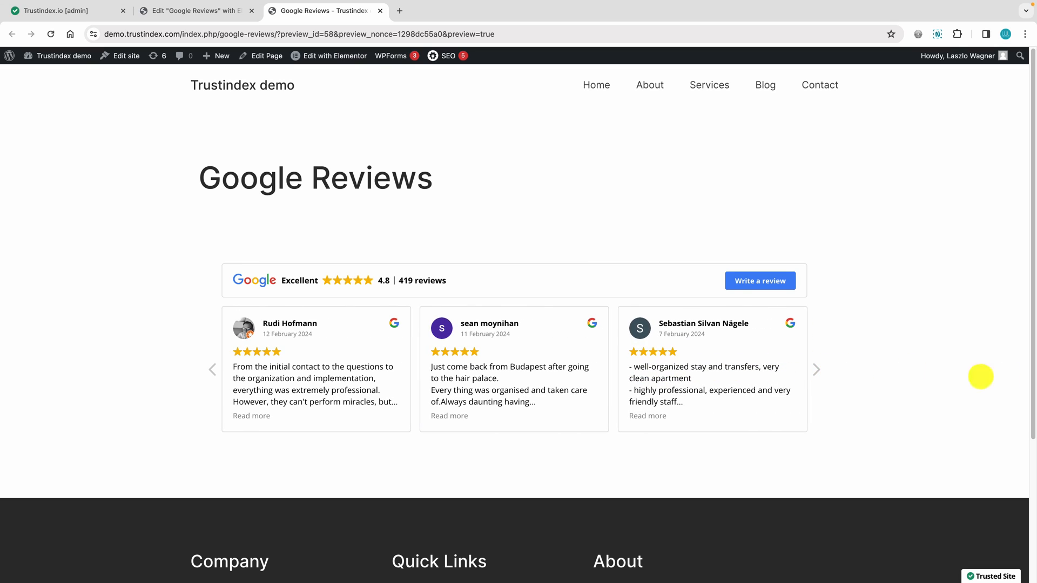